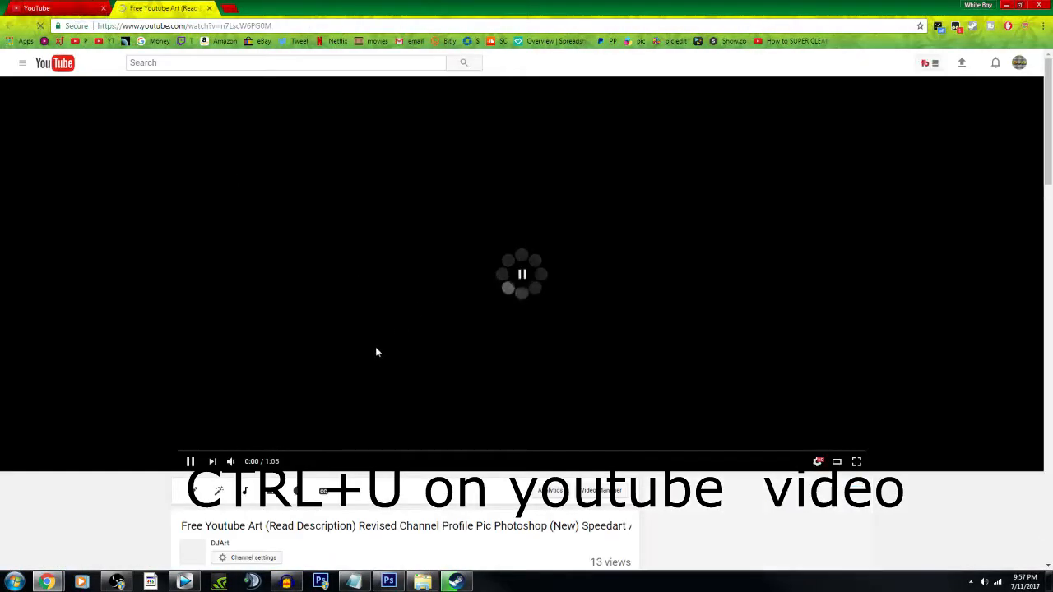
Step: View the YouTube video page source and search it for 'thumbnail'
key(ctrl+u)
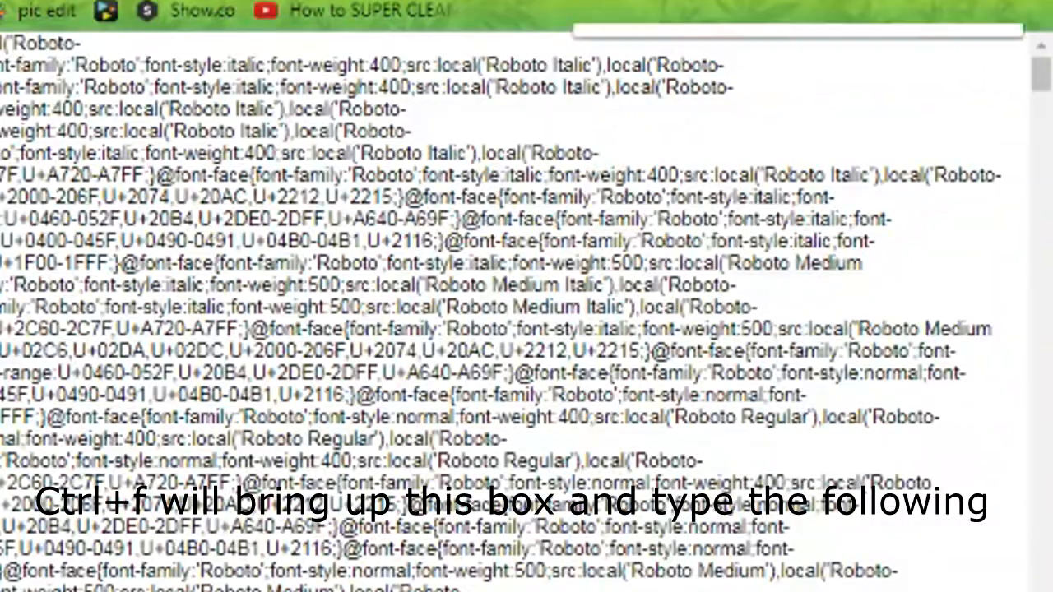
text(thumbnailurl)
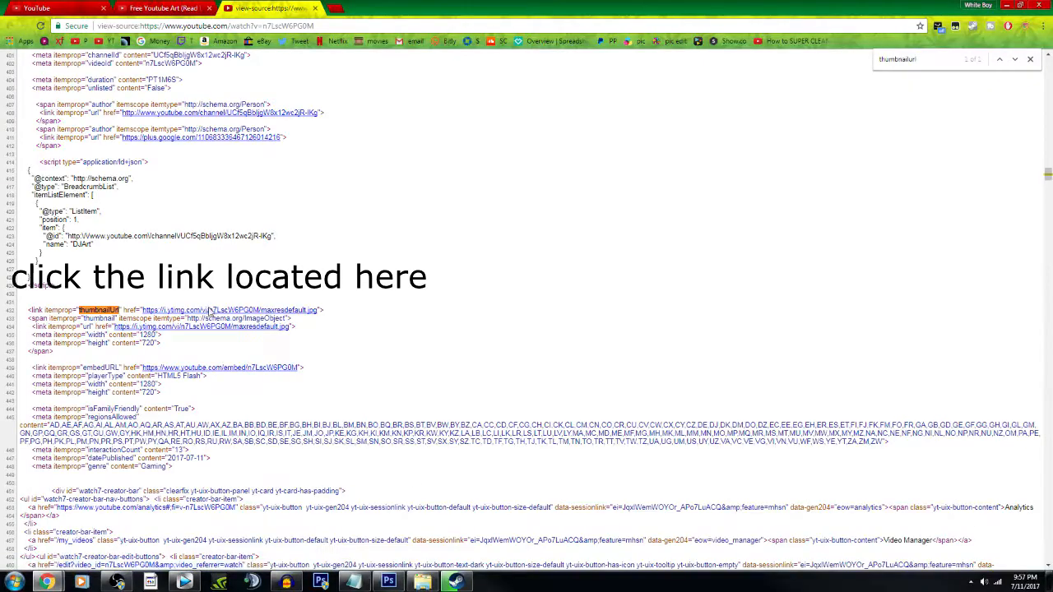
click(239, 309)
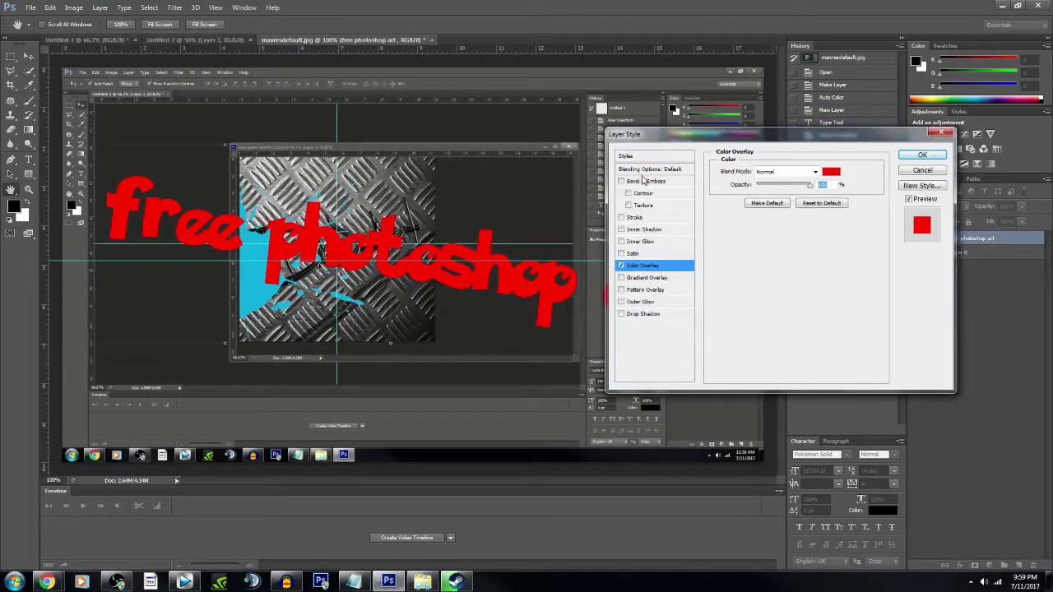
Step: Enable Drop Shadow and Outer Glow in Layer Style and apply the effects to the text
click(643, 312)
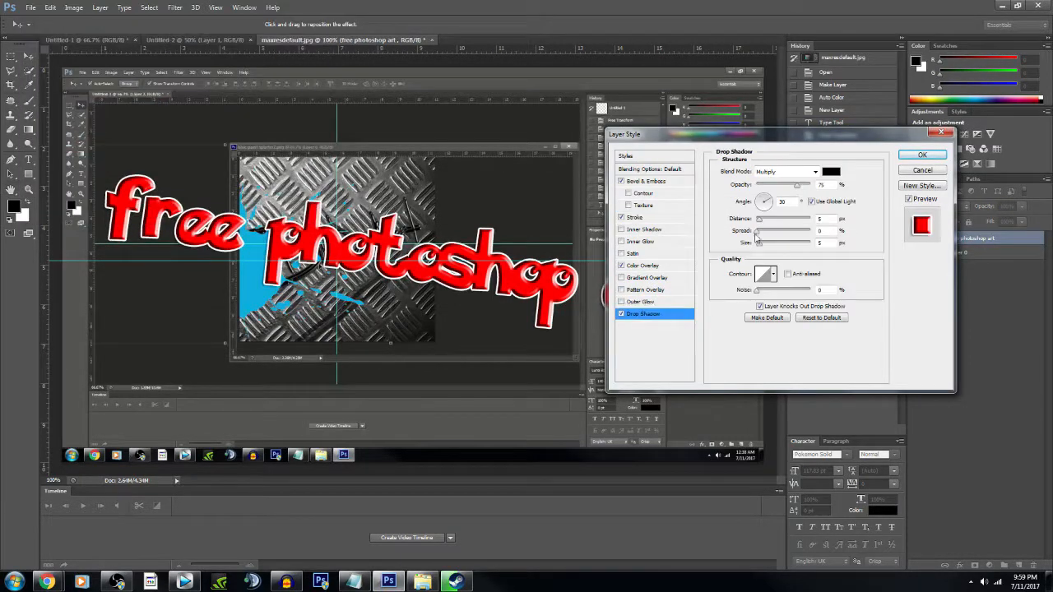
click(640, 302)
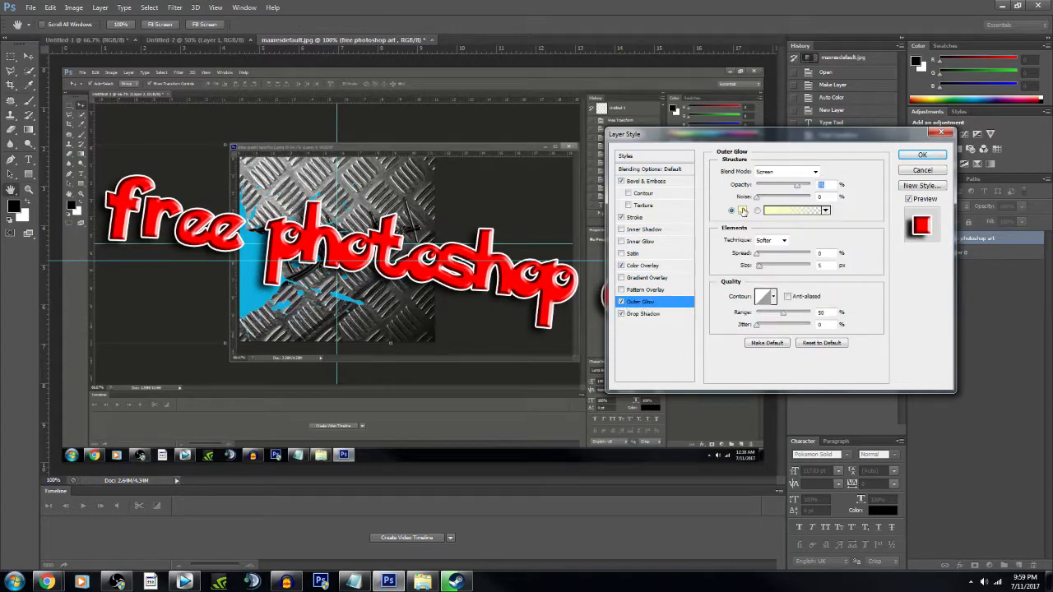
click(921, 155)
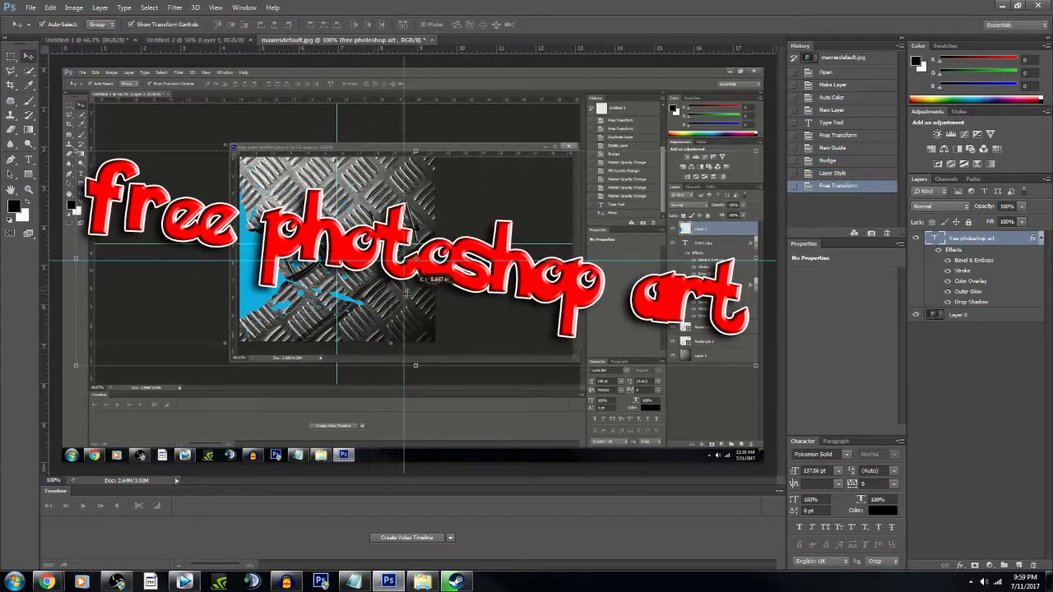
click(50, 7)
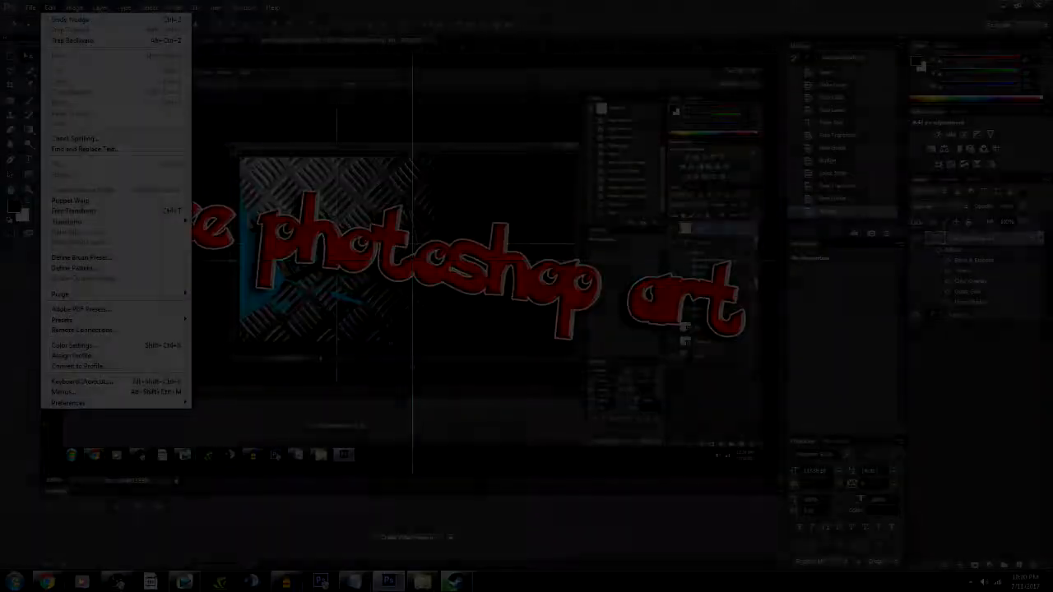